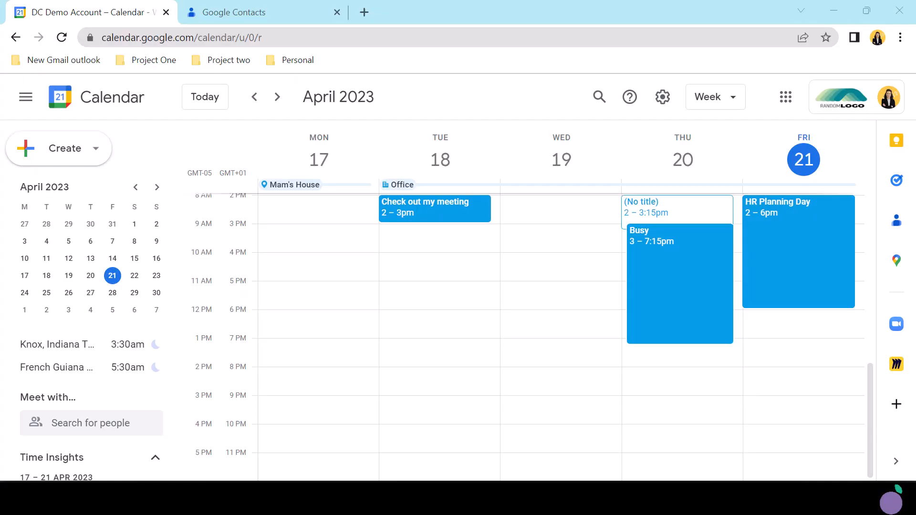
- Open the Friday 21 April HR Planning Day event and switch it into edit mode
{"action": "left_click", "coordinate": [797, 251]}
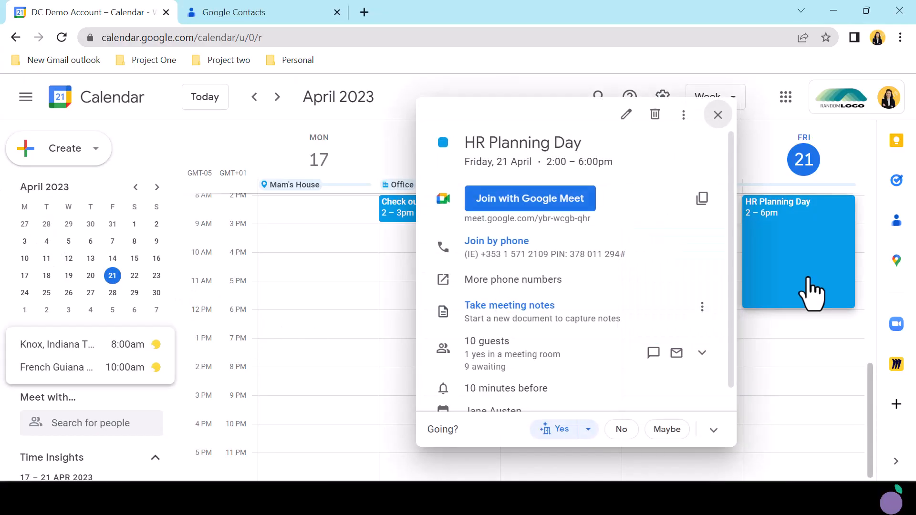
{"action": "left_click", "coordinate": [626, 114]}
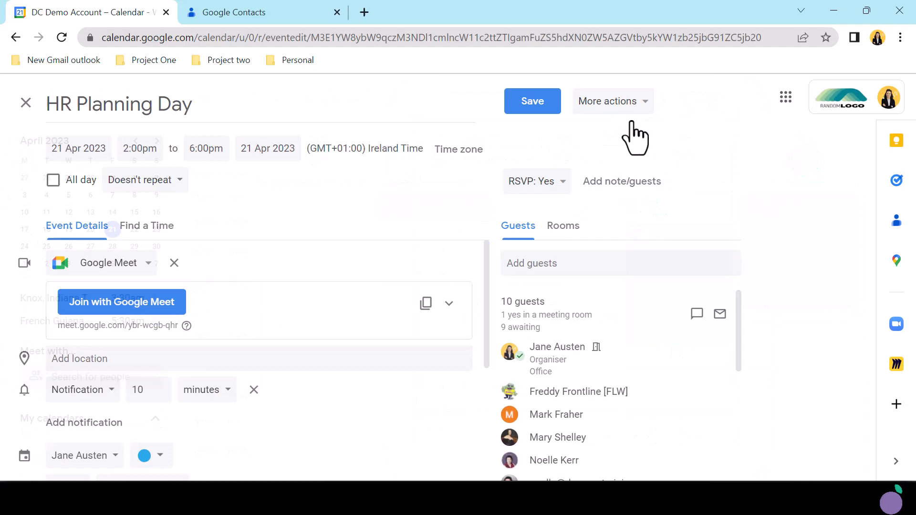
{"action": "mouse_move", "coordinate": [430, 272]}
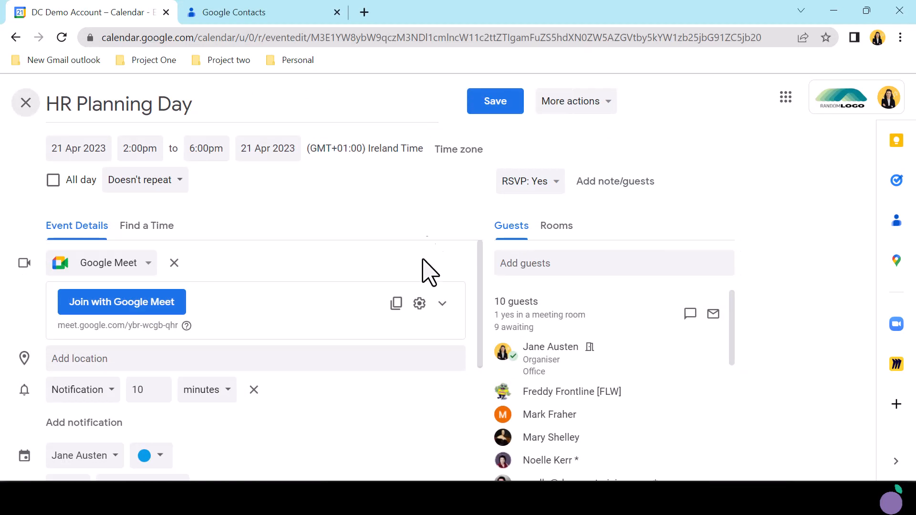
- Open Video call options for HR Planning Day and scroll through the Host controls
{"action": "left_click", "coordinate": [419, 303]}
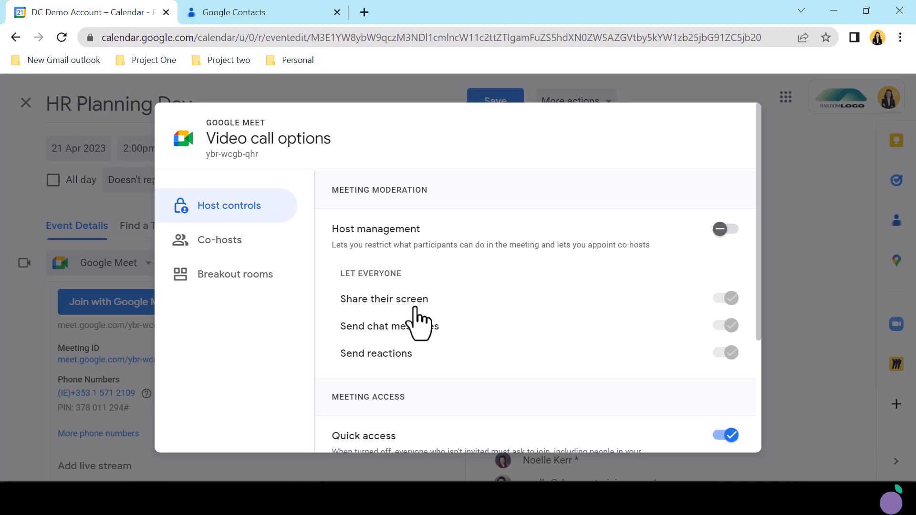
{"action": "mouse_move", "coordinate": [628, 318]}
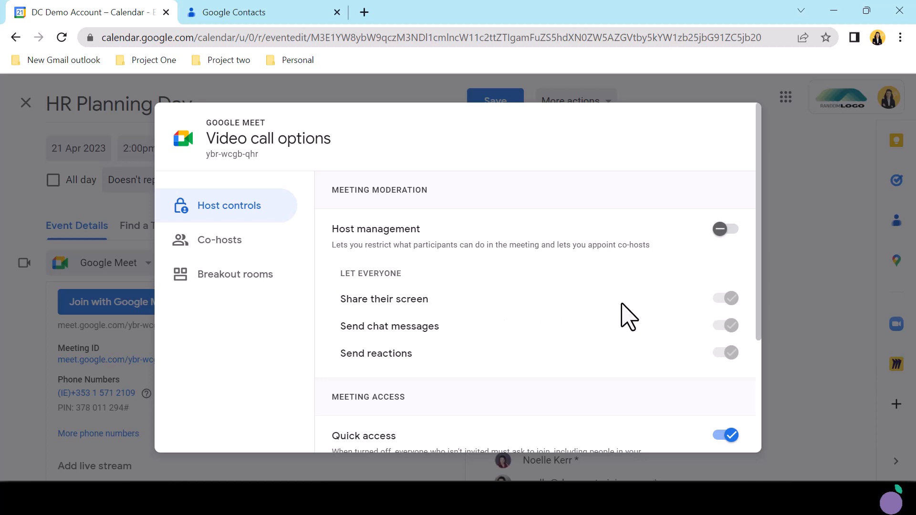
{"action": "scroll", "scroll_direction": "down", "scroll_amount": 3}
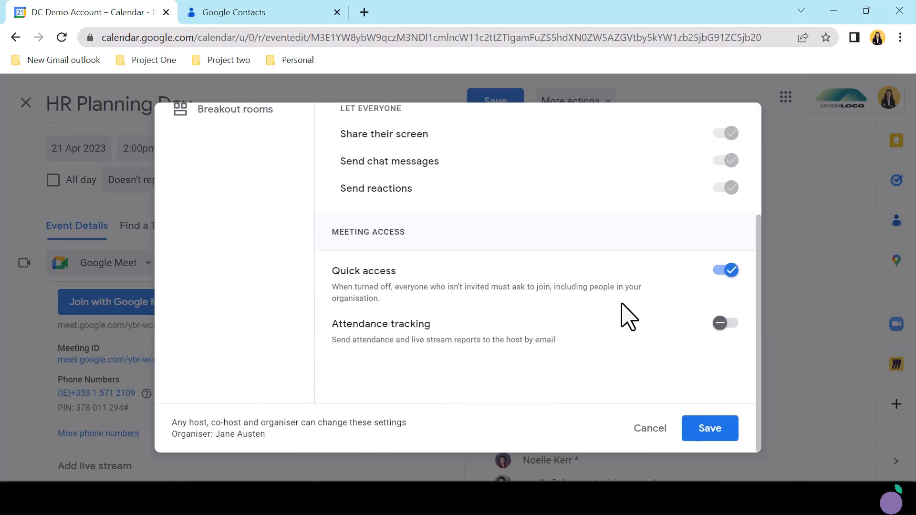
{"action": "scroll", "scroll_direction": "up", "scroll_amount": 3}
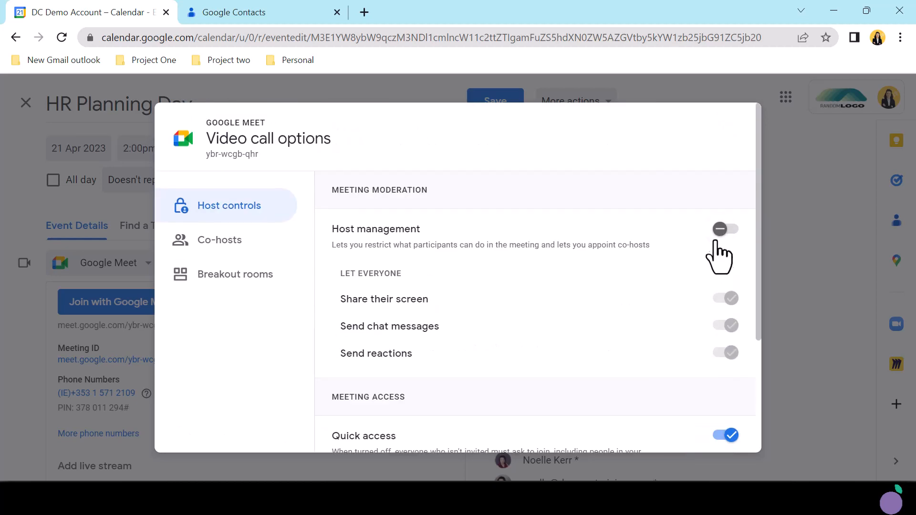
{"action": "mouse_move", "coordinate": [723, 252]}
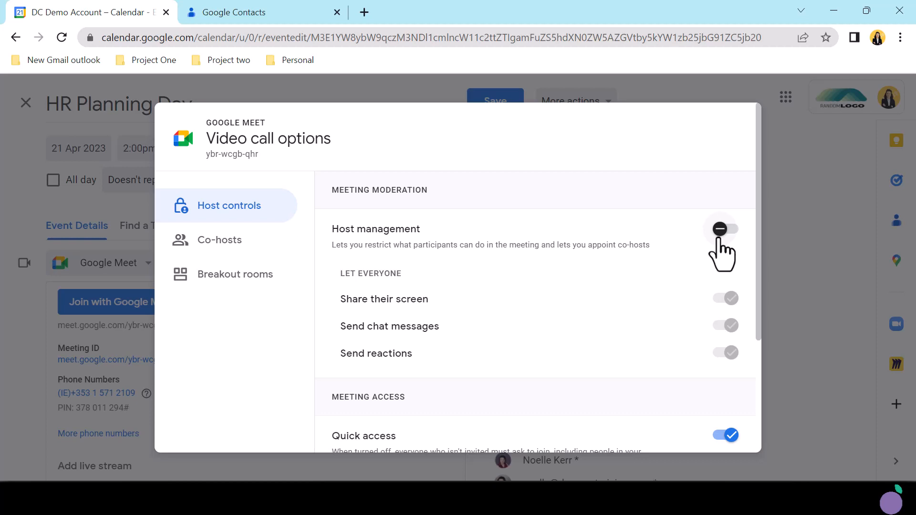
- Enable host management and attendance tracking, toggle screen-share and chat permissions, and disable quick access
{"action": "left_click", "coordinate": [725, 229]}
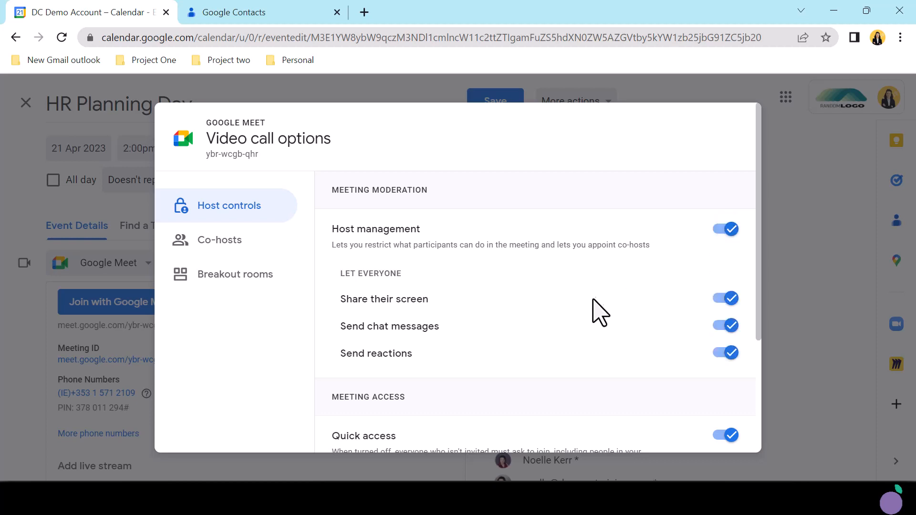
{"action": "left_click", "coordinate": [725, 298]}
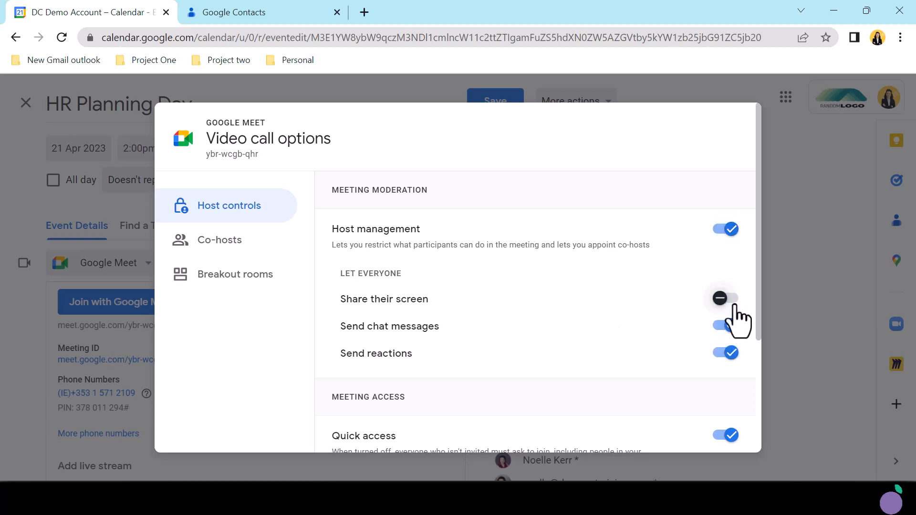
{"action": "left_click", "coordinate": [725, 298]}
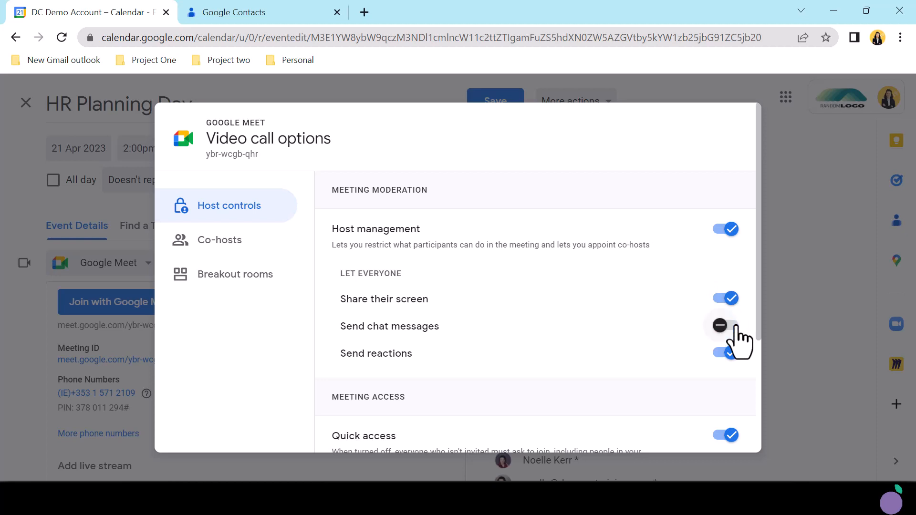
{"action": "left_click", "coordinate": [724, 326]}
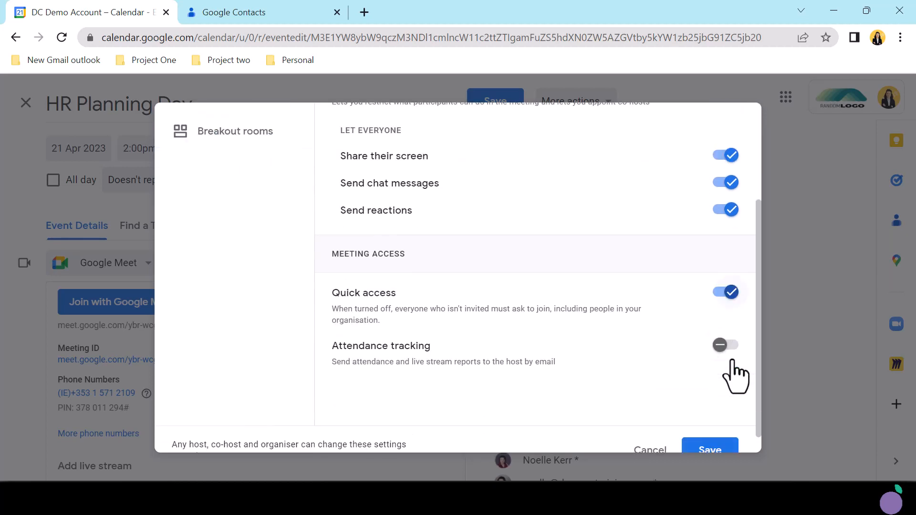
{"action": "mouse_move", "coordinate": [729, 310]}
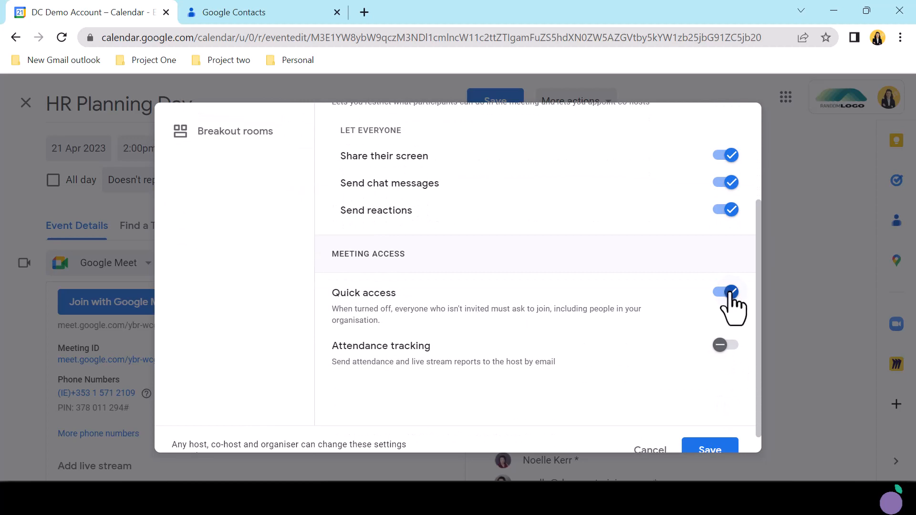
{"action": "left_click", "coordinate": [725, 292]}
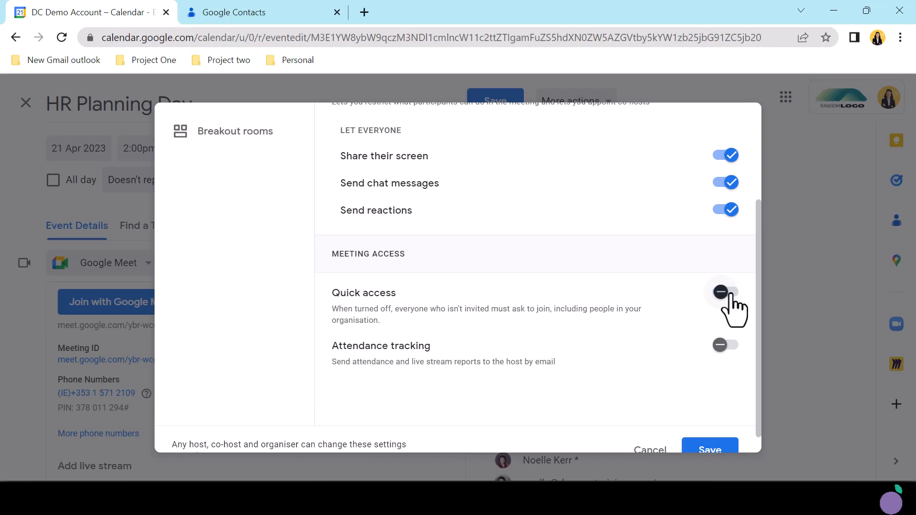
{"action": "mouse_move", "coordinate": [725, 359]}
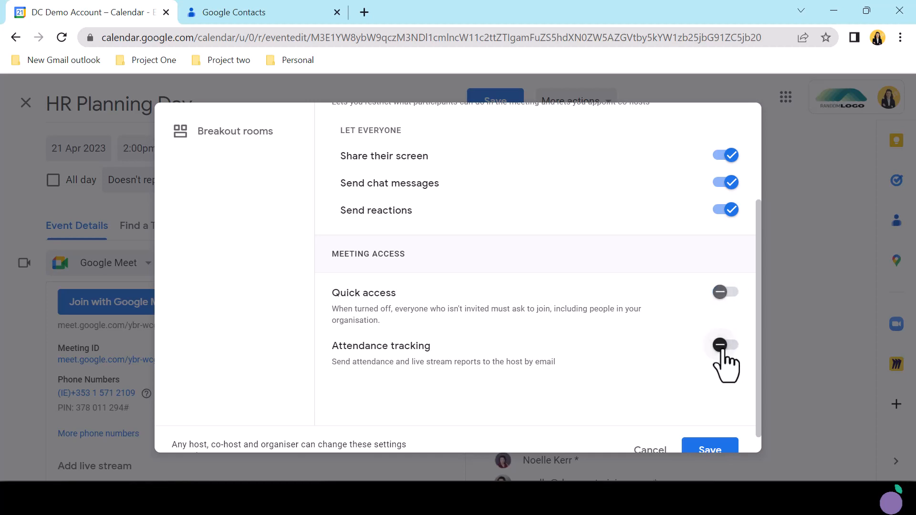
{"action": "left_click", "coordinate": [725, 345]}
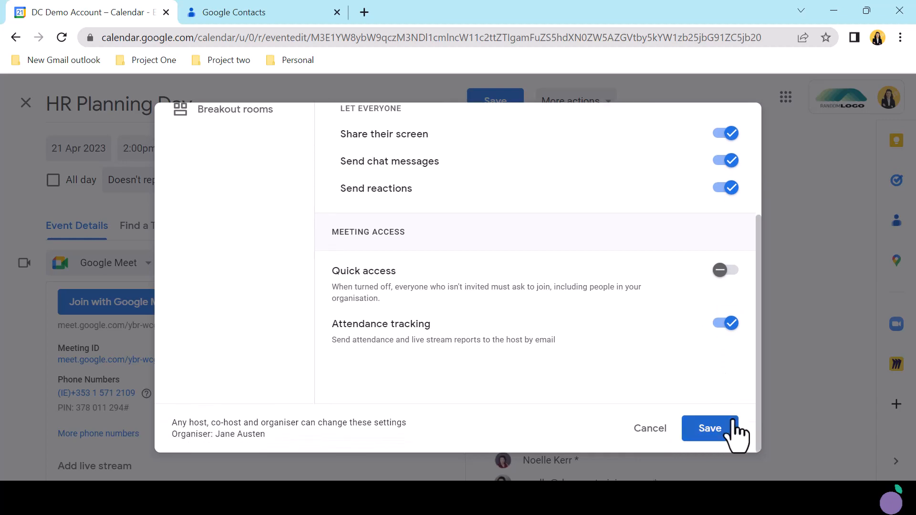
{"action": "mouse_move", "coordinate": [318, 420]}
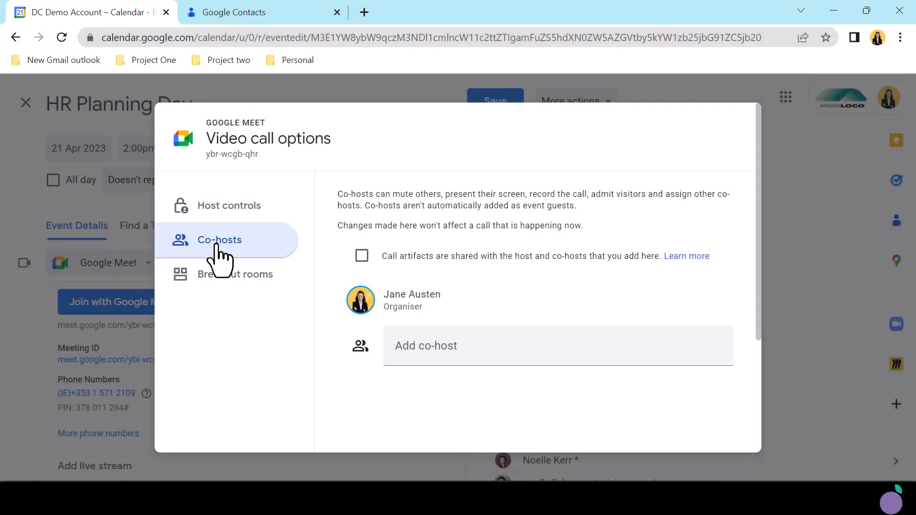
- Add Virginia Woolf as a co-host and share call artifacts with host and co-hosts
{"action": "left_click", "coordinate": [526, 345]}
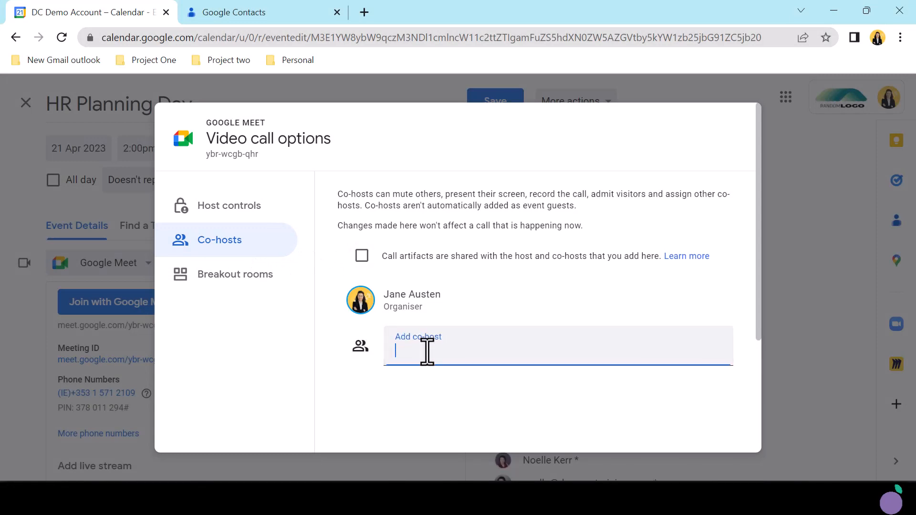
{"action": "mouse_move", "coordinate": [450, 349]}
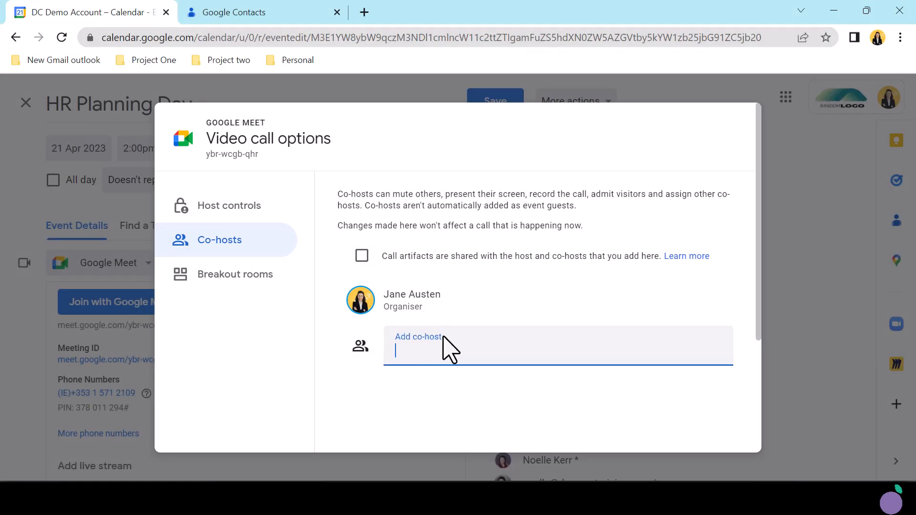
{"action": "type", "text": "vir"}
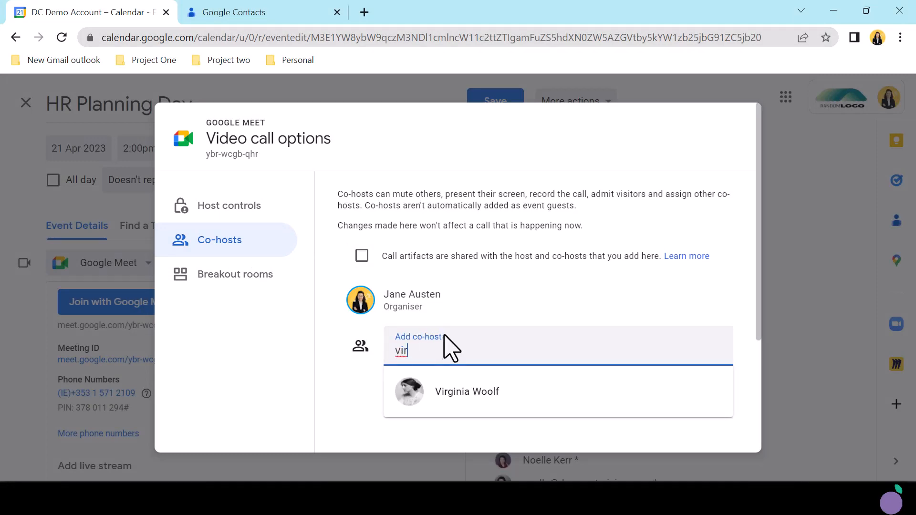
{"action": "left_click", "coordinate": [467, 391]}
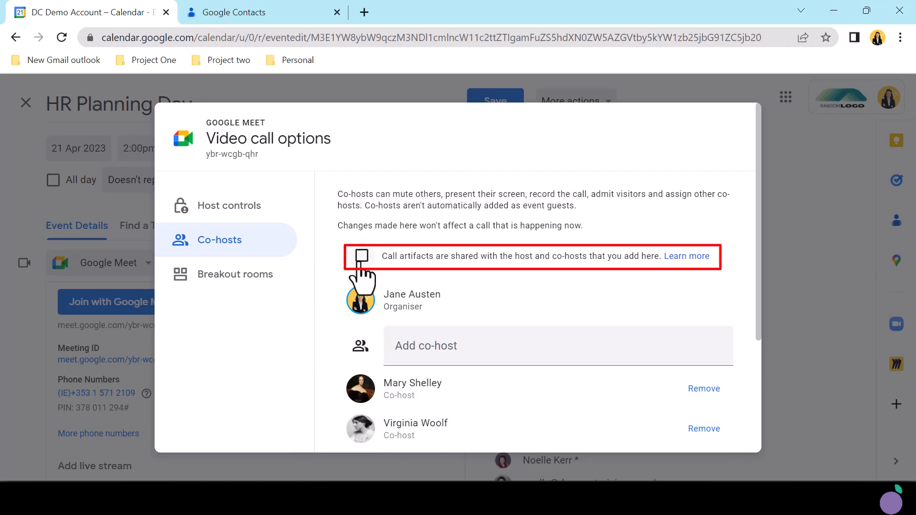
{"action": "left_click", "coordinate": [361, 256]}
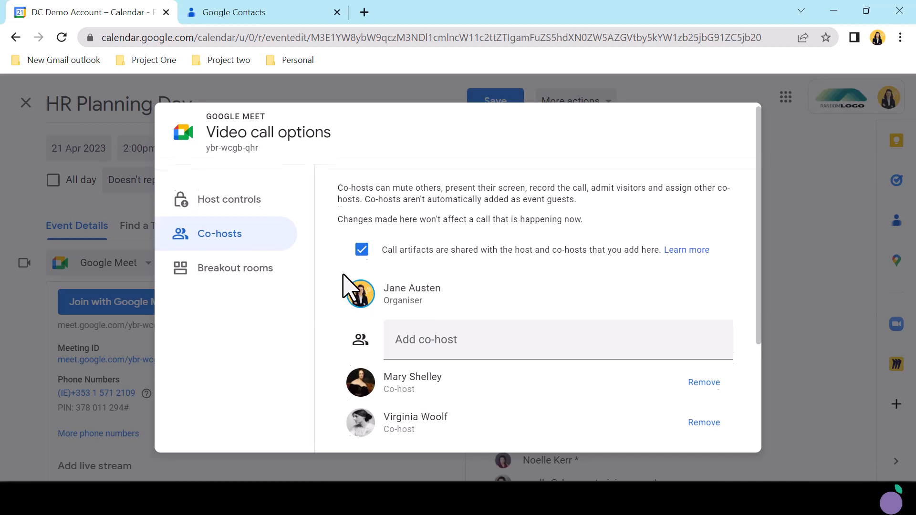
{"action": "scroll", "scroll_direction": "down", "scroll_amount": 3}
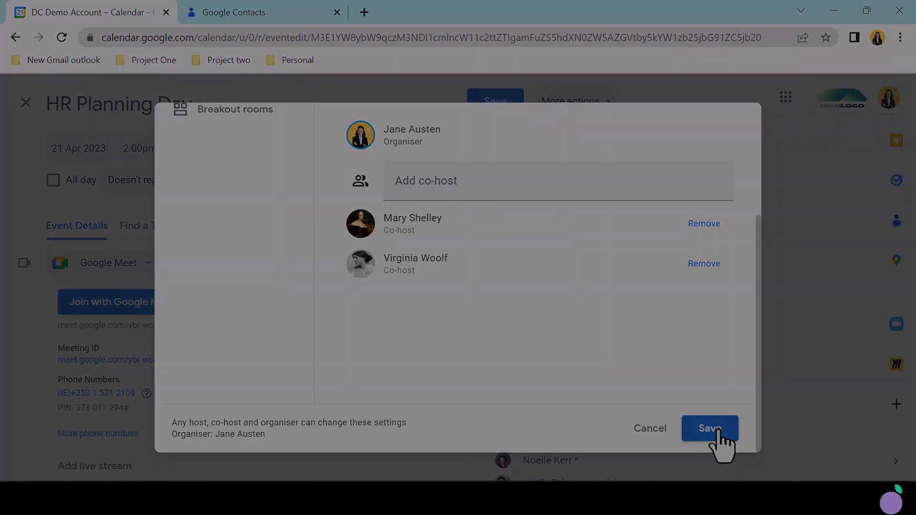
- Save the video call options and shuffle guests between the breakout rooms
{"action": "left_click", "coordinate": [709, 428]}
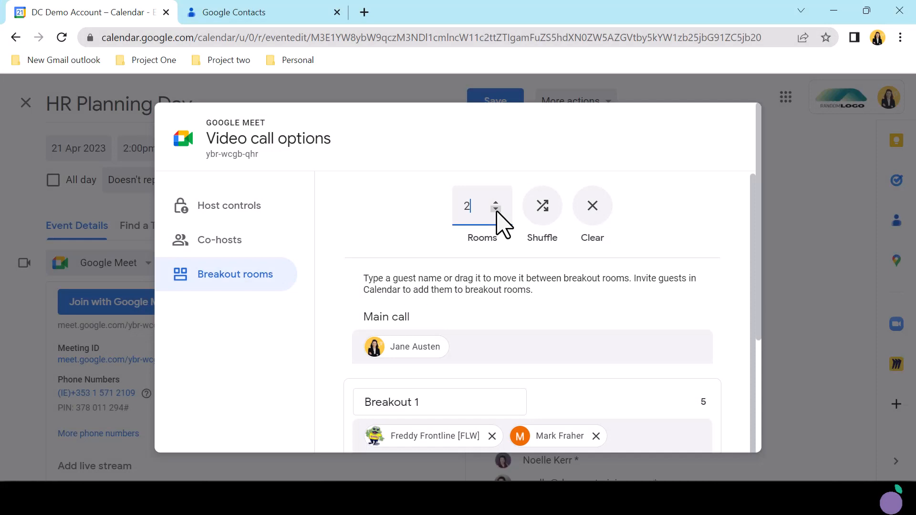
{"action": "mouse_move", "coordinate": [541, 206]}
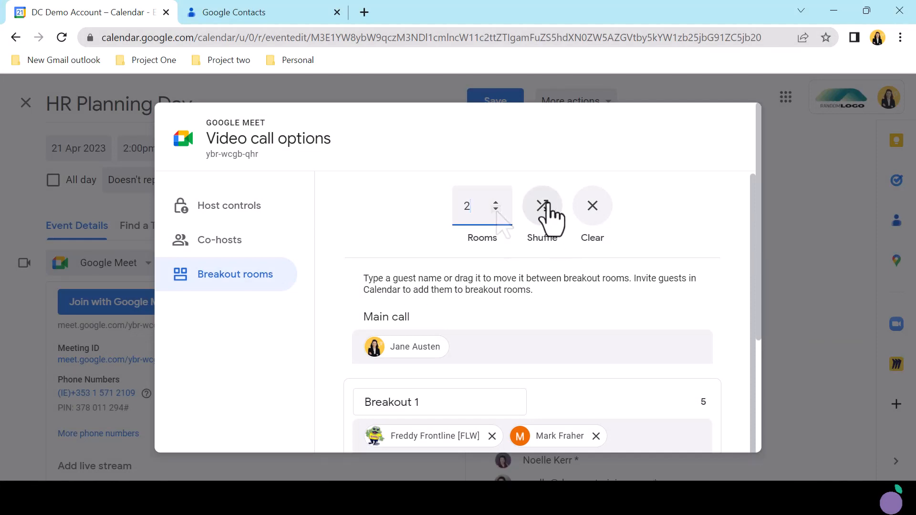
{"action": "left_click", "coordinate": [542, 205]}
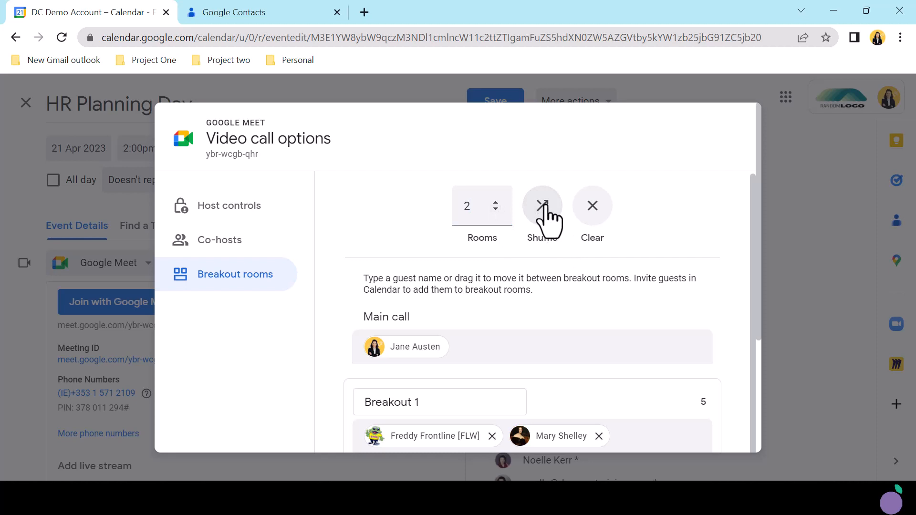
{"action": "left_click", "coordinate": [541, 206]}
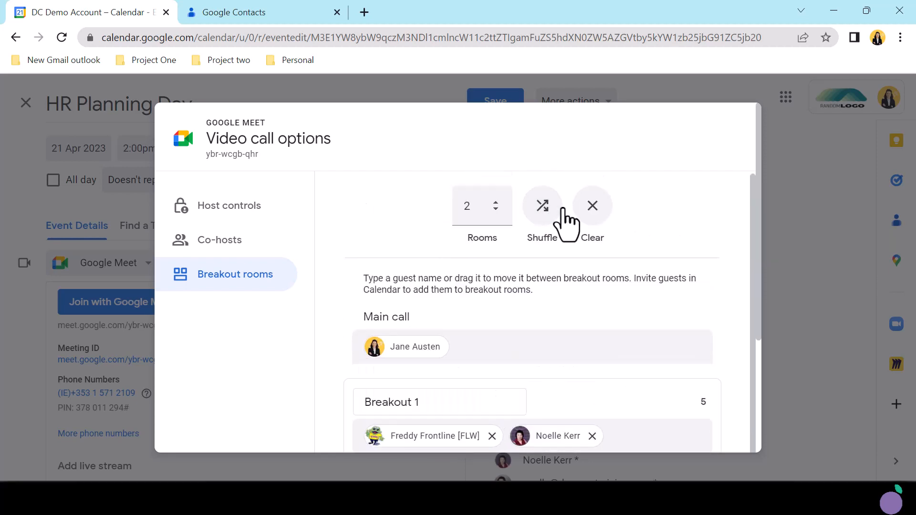
- In breakout room settings, rename Breakout 1 to 'Retention Planning'
{"action": "left_click", "coordinate": [592, 205]}
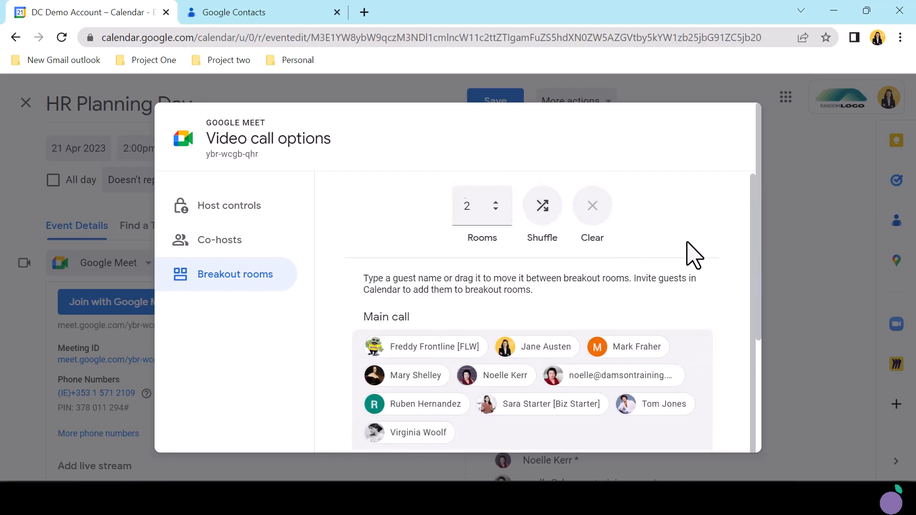
{"action": "scroll", "scroll_direction": "down", "scroll_amount": 3}
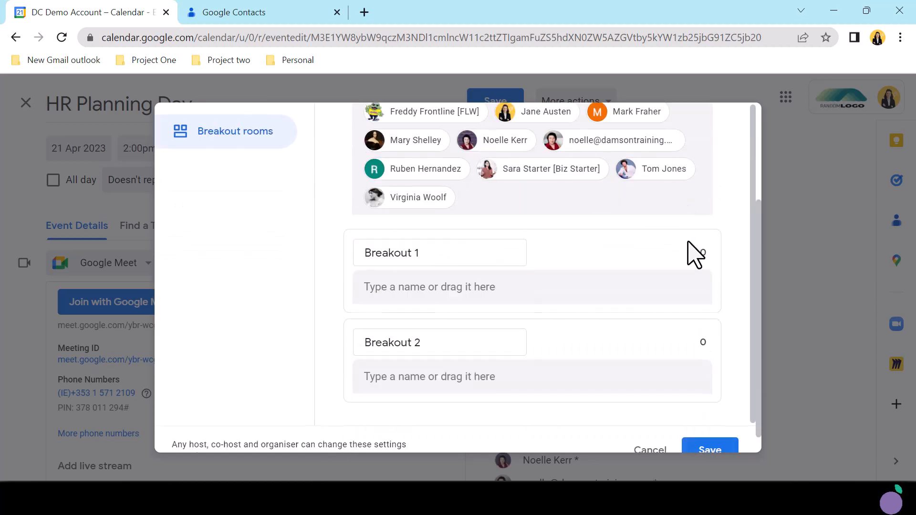
{"action": "left_click", "coordinate": [439, 252]}
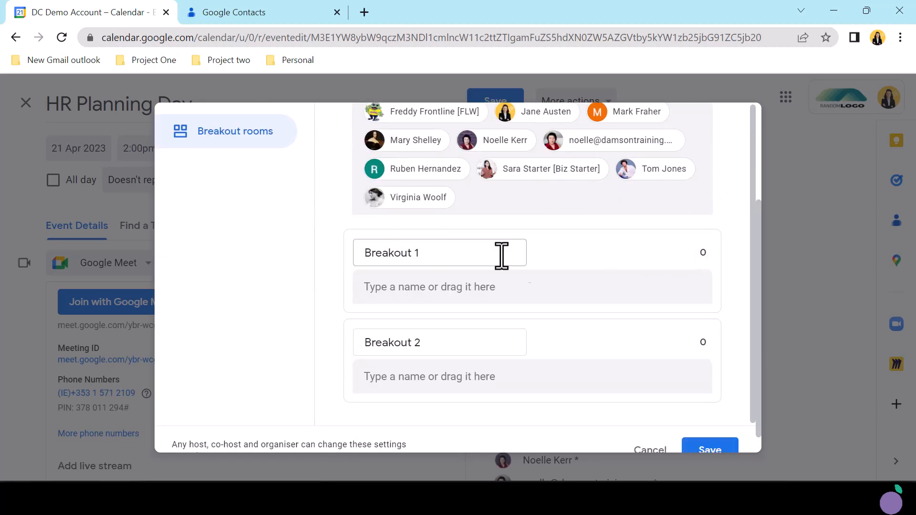
{"action": "type", "text": "On"}
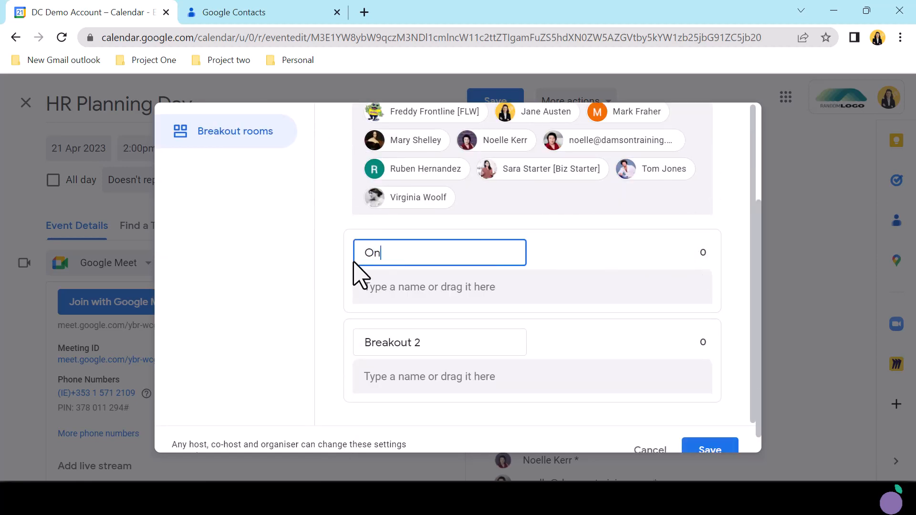
{"action": "type", "text": "Retention Planning"}
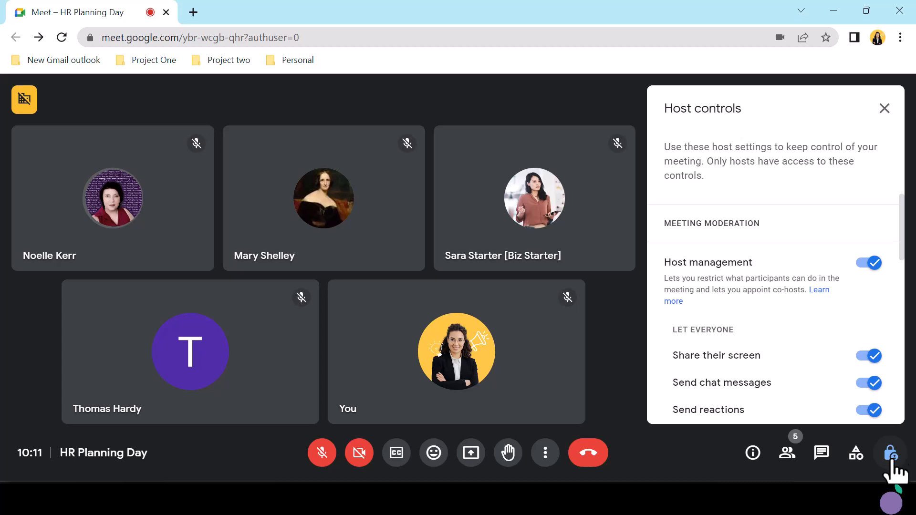
{"action": "mouse_move", "coordinate": [888, 480]}
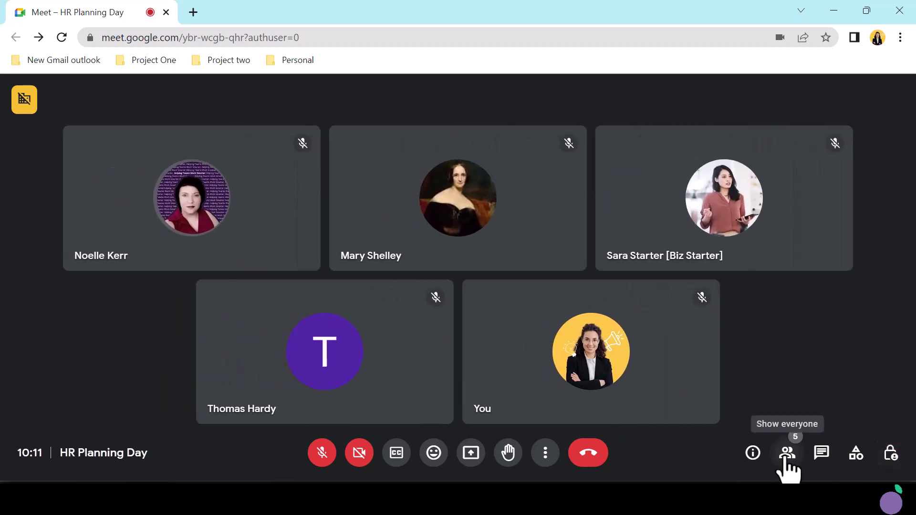
- Make Sara Starter a co-host from People, then open the Breakout rooms activity
{"action": "left_click", "coordinate": [787, 453]}
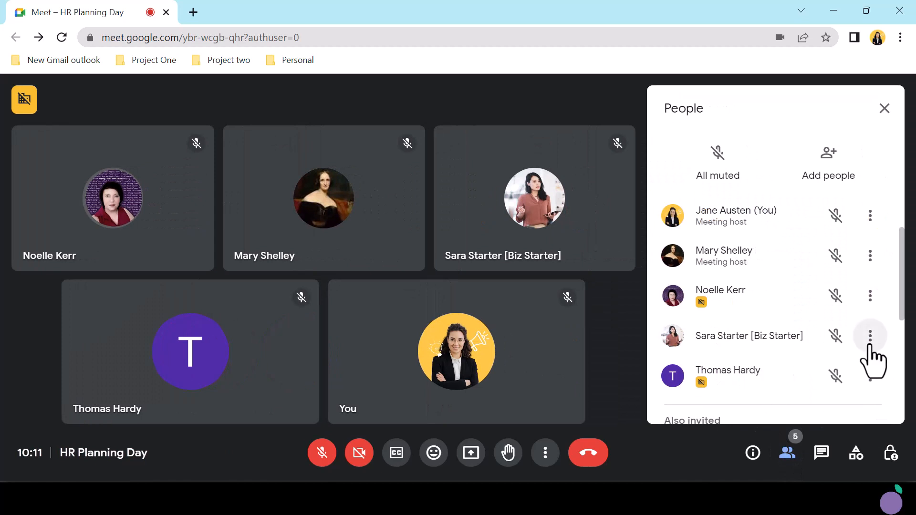
{"action": "left_click", "coordinate": [870, 336]}
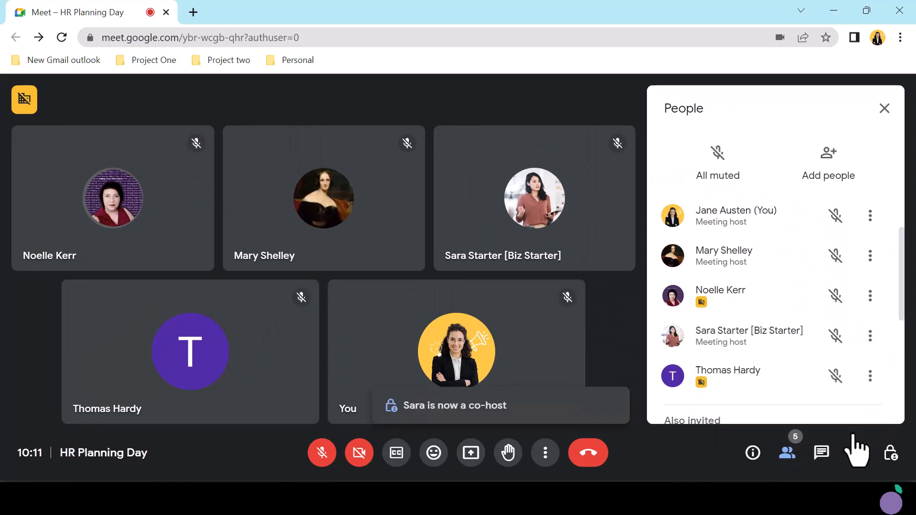
{"action": "mouse_move", "coordinate": [859, 447]}
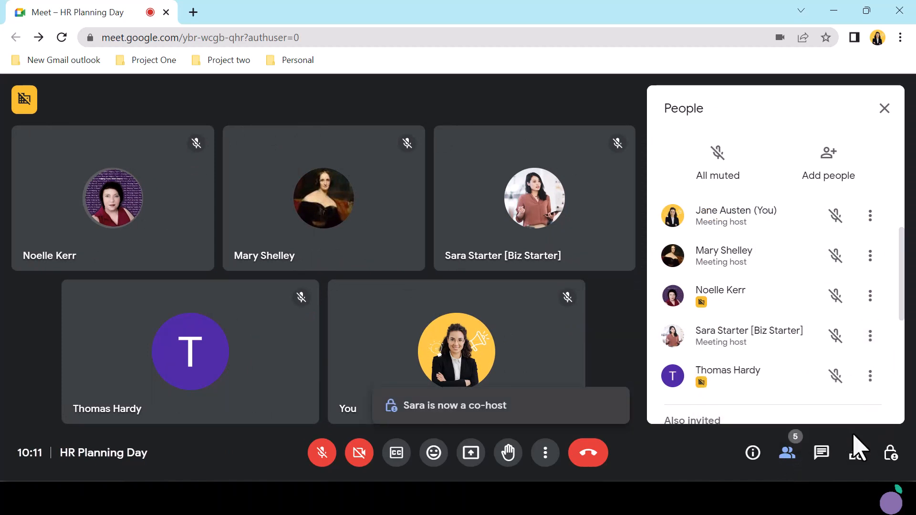
{"action": "left_click", "coordinate": [856, 453]}
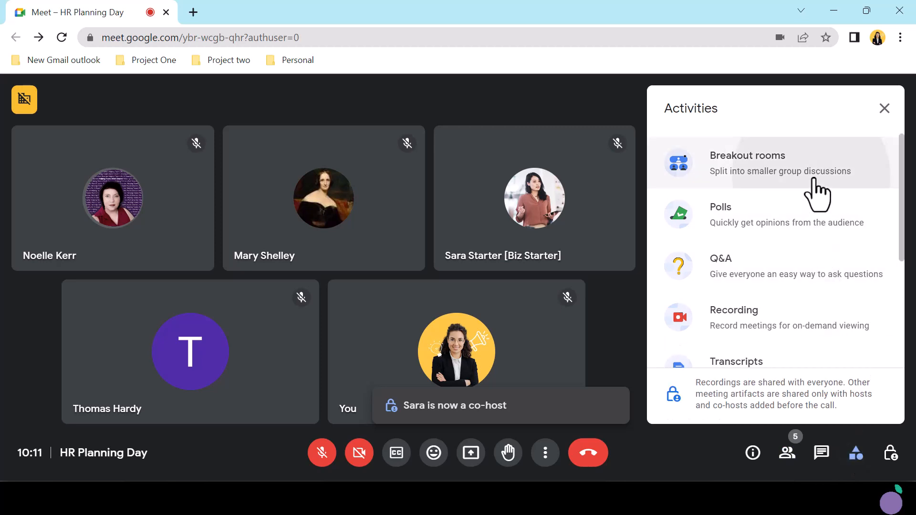
{"action": "left_click", "coordinate": [747, 162]}
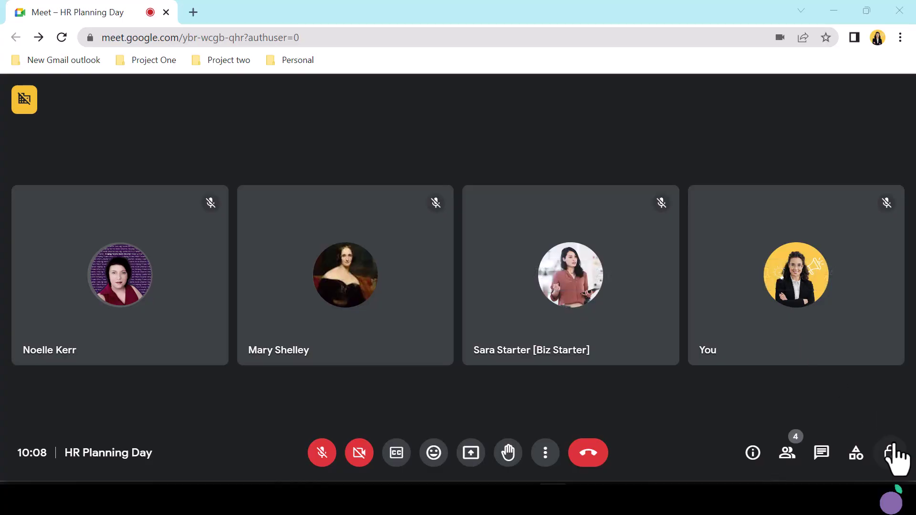
- Open the Host controls panel in the Meet call
{"action": "left_click", "coordinate": [898, 453]}
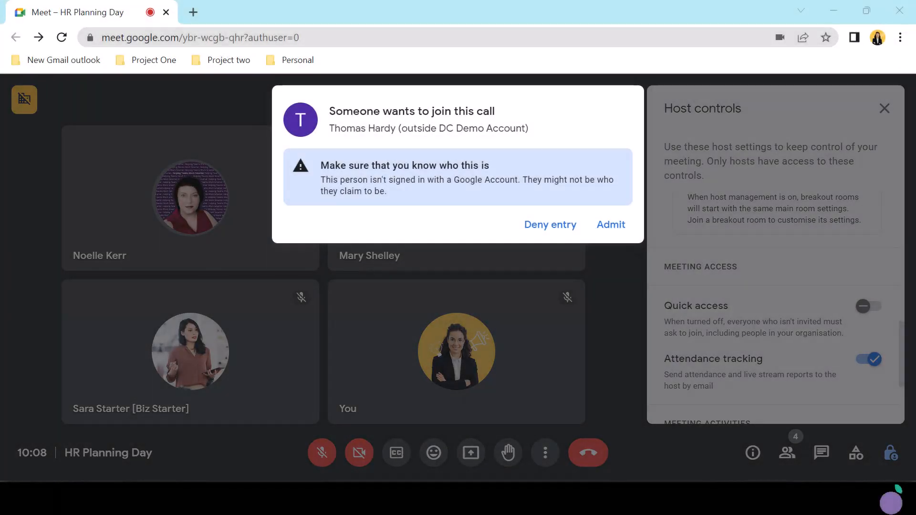
{"action": "mouse_move", "coordinate": [576, 178]}
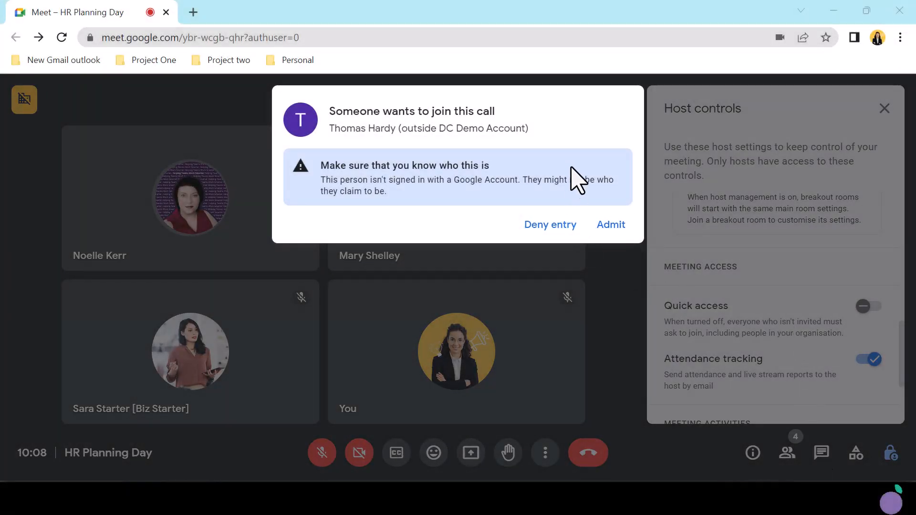
- Admit Thomas Hardy, then view Mary Shelley's participant options in the People panel
{"action": "left_click", "coordinate": [610, 224]}
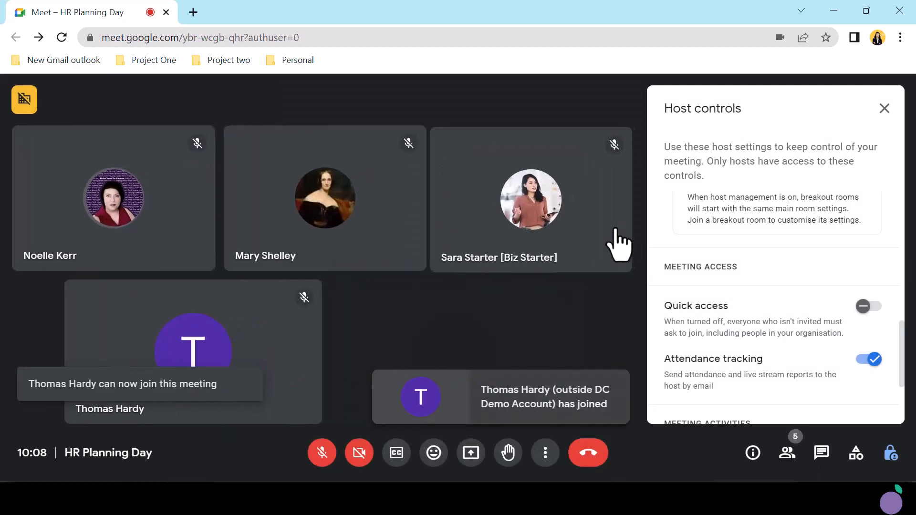
{"action": "left_click", "coordinate": [787, 453]}
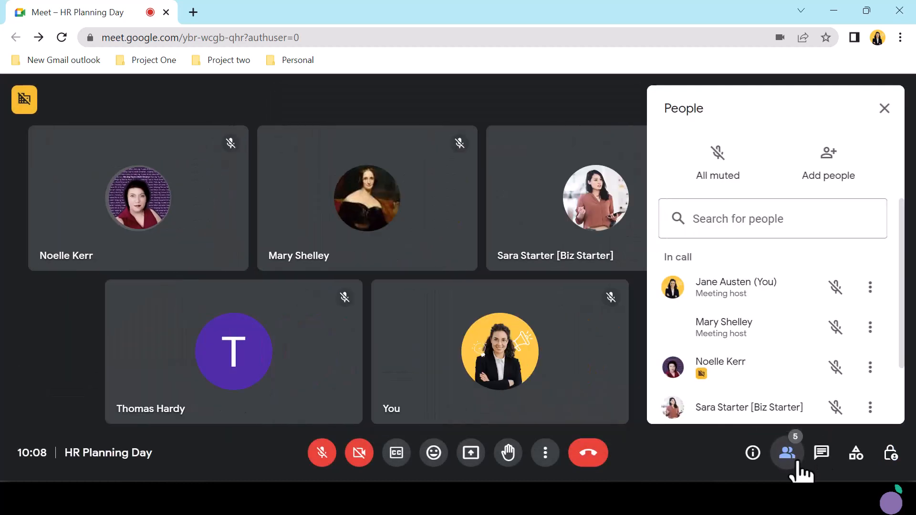
{"action": "scroll", "scroll_direction": "down", "scroll_amount": 3}
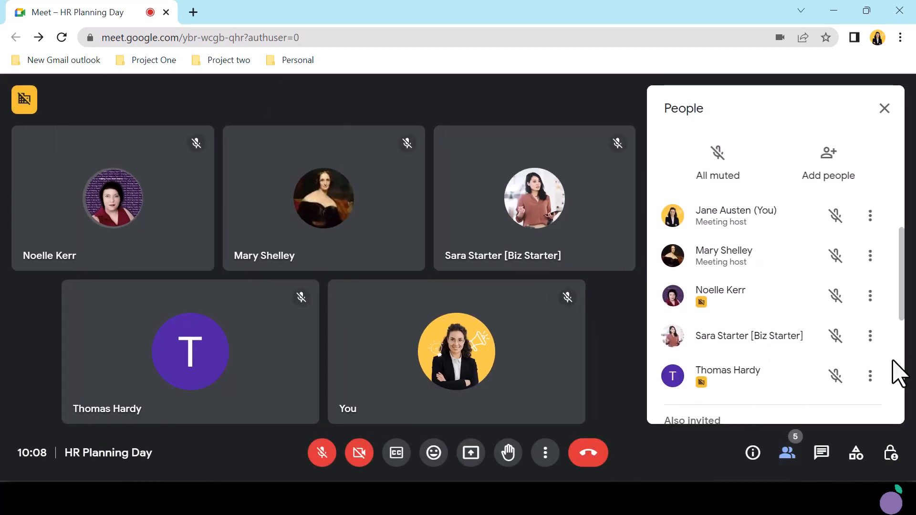
{"action": "left_click", "coordinate": [869, 296]}
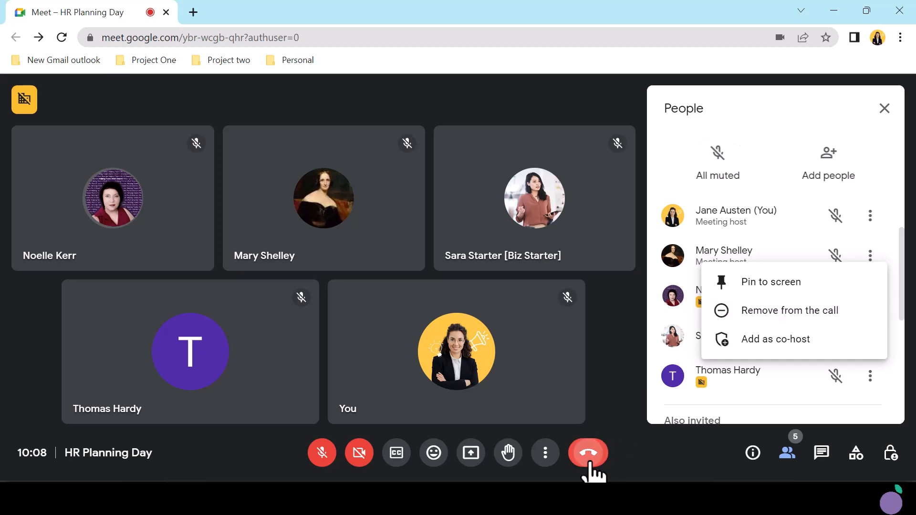
{"action": "left_click", "coordinate": [588, 453]}
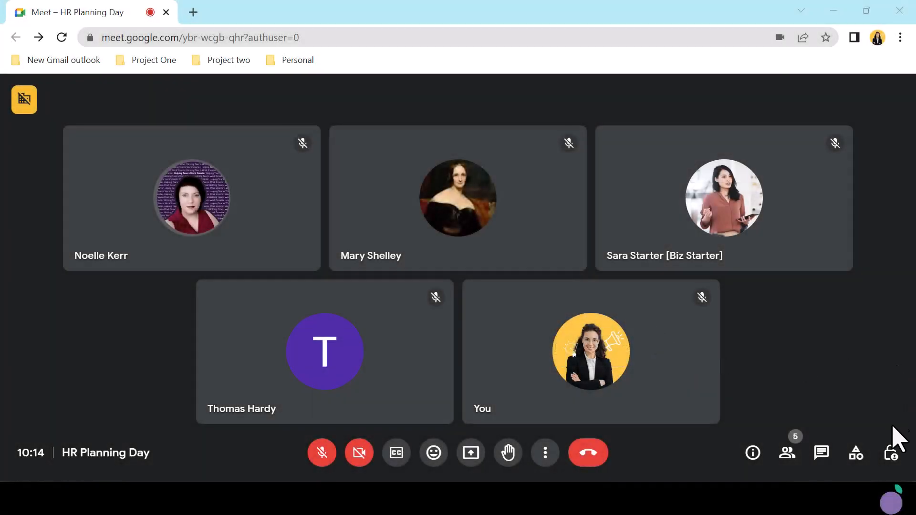
- In Host controls, close and reopen Q&A, and turn off anonymous questions
{"action": "left_click", "coordinate": [890, 452]}
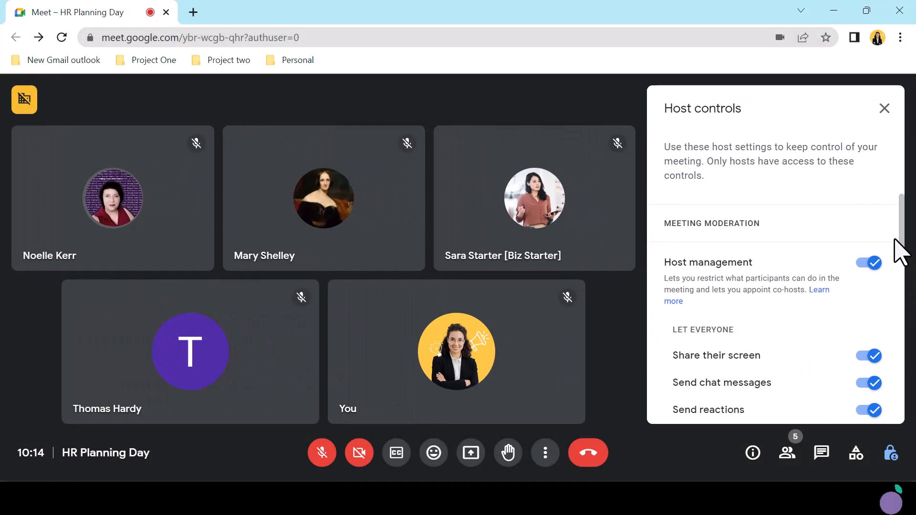
{"action": "scroll", "scroll_direction": "down", "scroll_amount": 3}
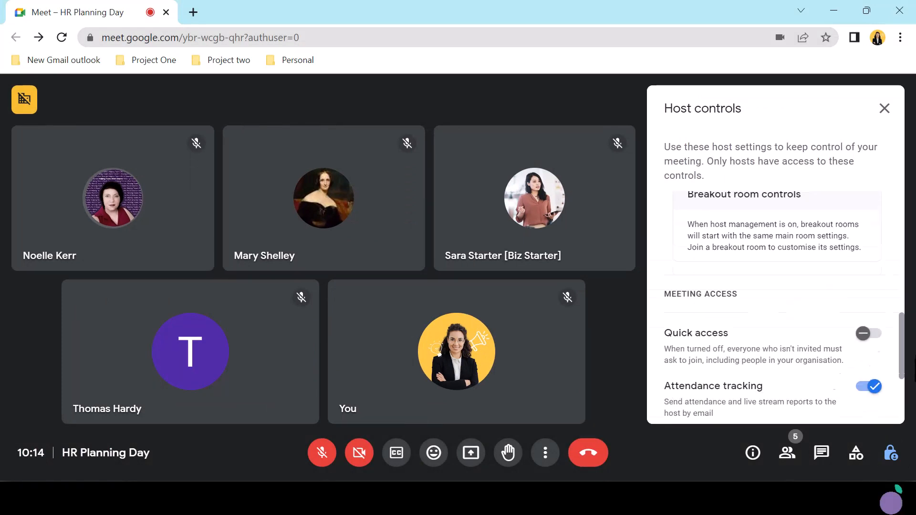
{"action": "scroll", "scroll_direction": "down", "scroll_amount": 3}
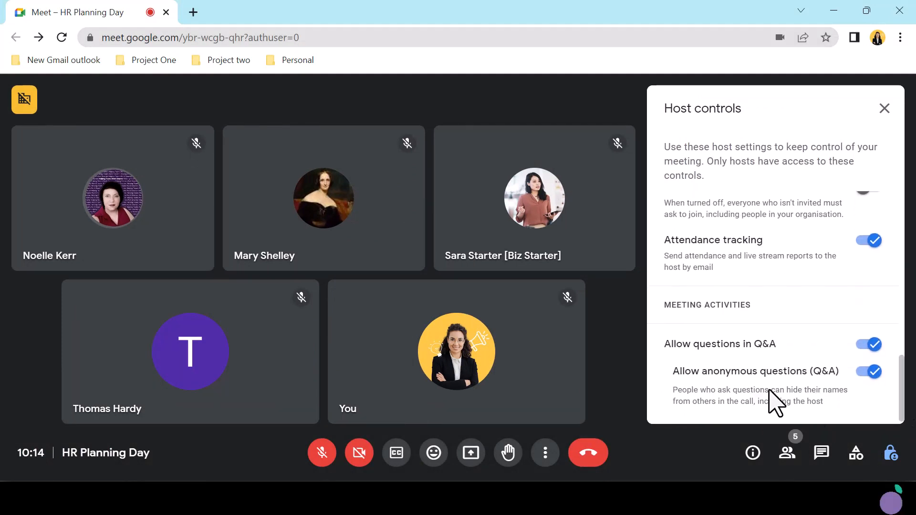
{"action": "left_click", "coordinate": [869, 344]}
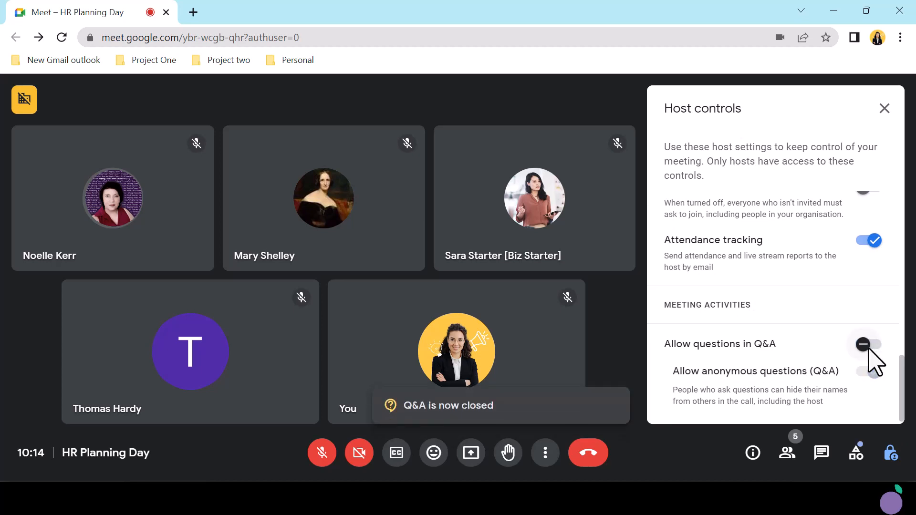
{"action": "left_click", "coordinate": [870, 344]}
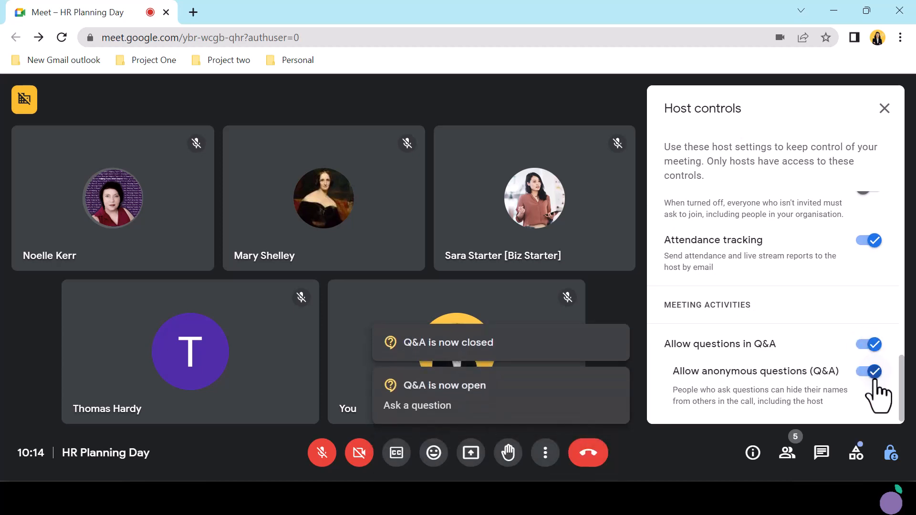
{"action": "left_click", "coordinate": [869, 372]}
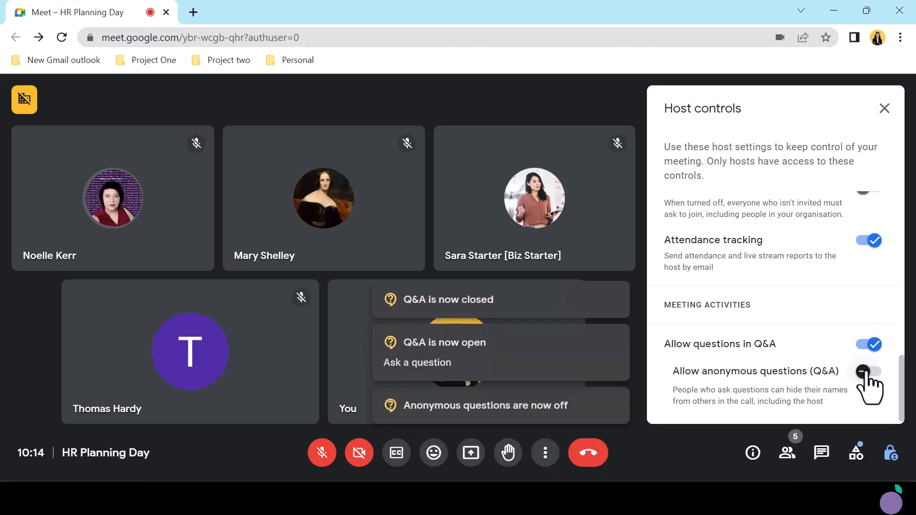
{"action": "left_click", "coordinate": [867, 372]}
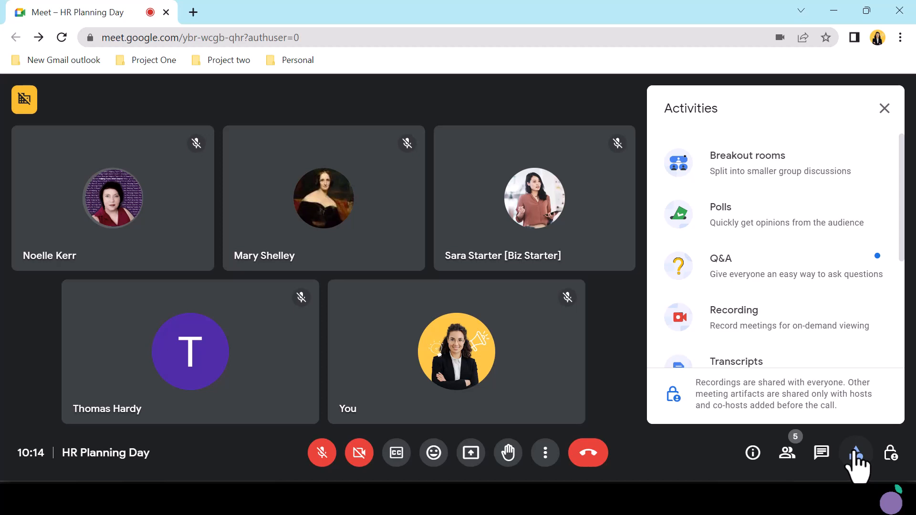
- View the Transcripts activity's Start transcription page, then go back to Activities
{"action": "left_click", "coordinate": [737, 362]}
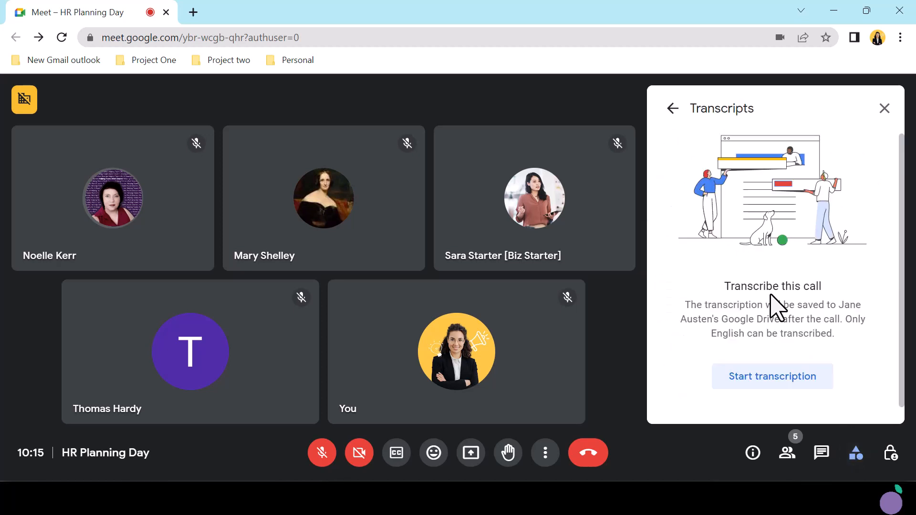
{"action": "mouse_move", "coordinate": [878, 399]}
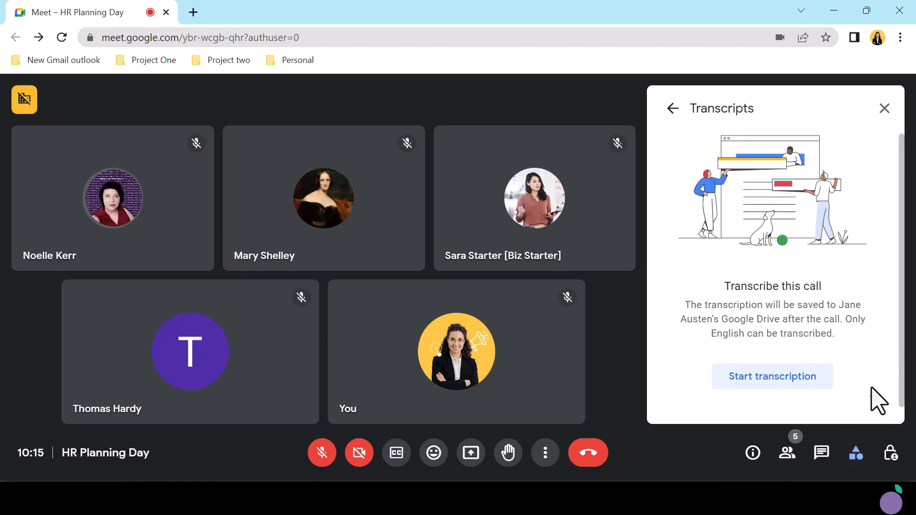
{"action": "left_click", "coordinate": [672, 108]}
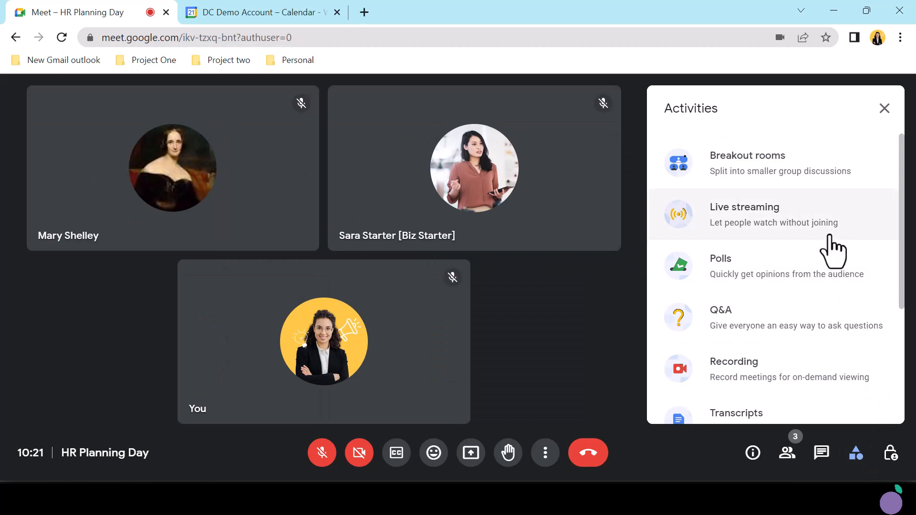